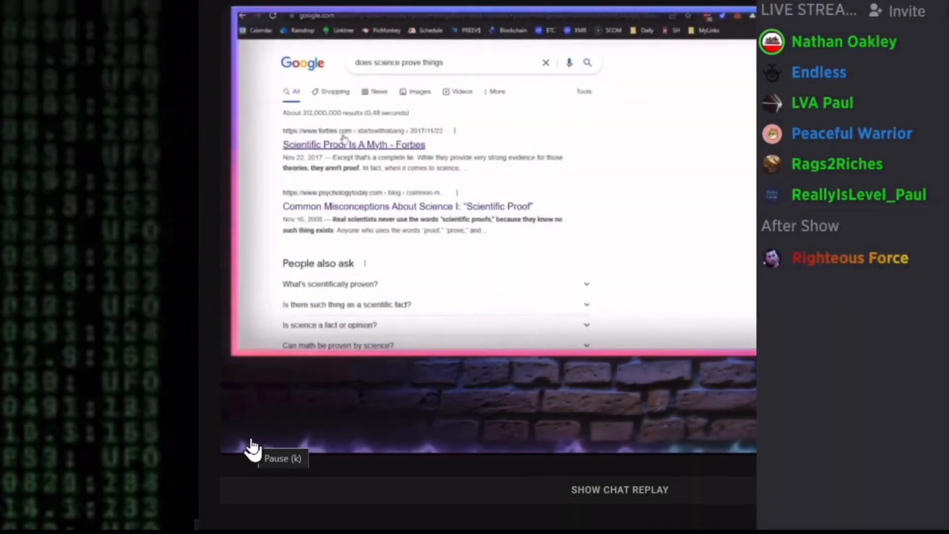
# Step: Pause the overlay video to discuss the claim, then resume playback from about 6:45
pyautogui.click(244, 434)
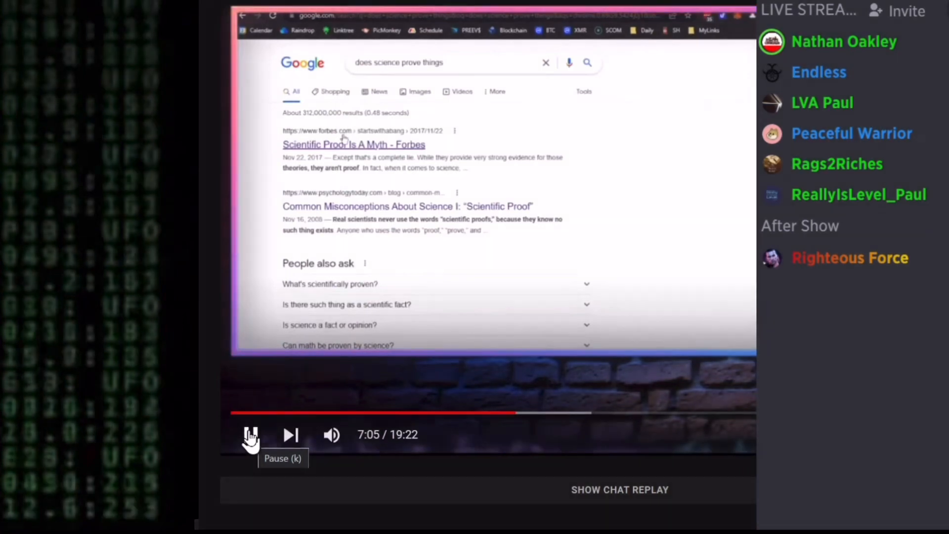
pyautogui.click(250, 435)
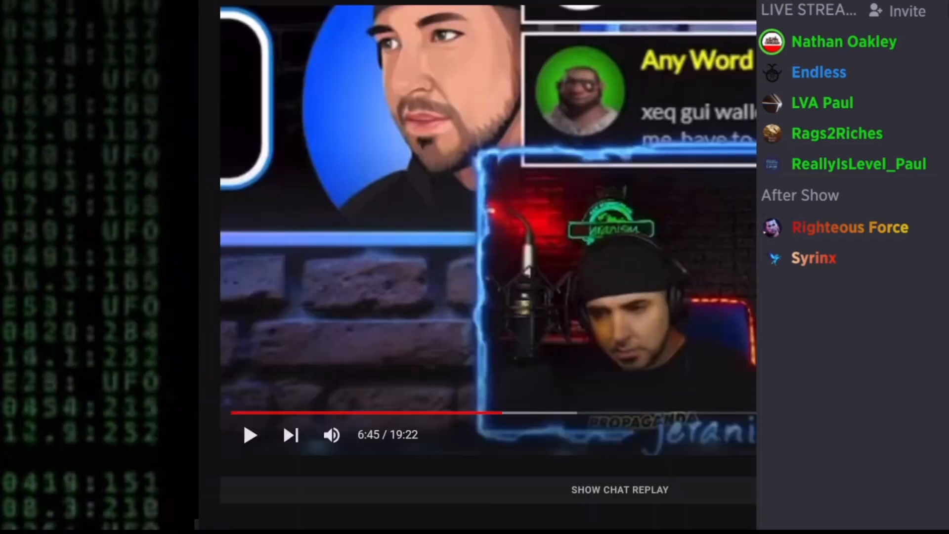
pyautogui.moveTo(250, 450)
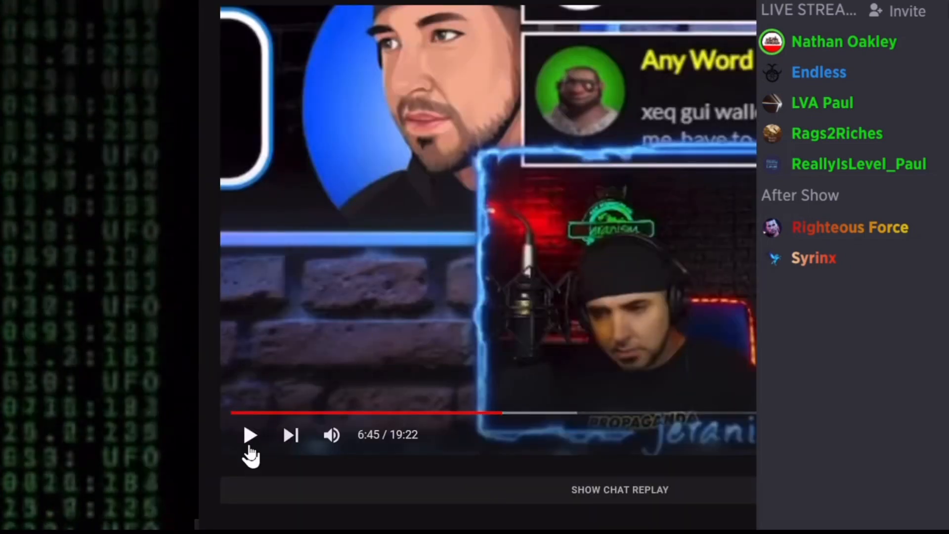
pyautogui.moveTo(249, 434)
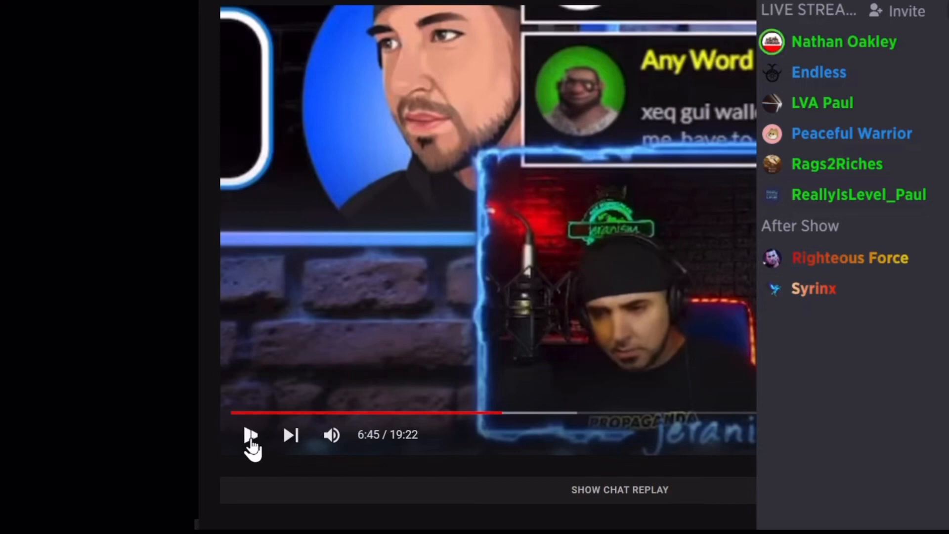
pyautogui.click(251, 435)
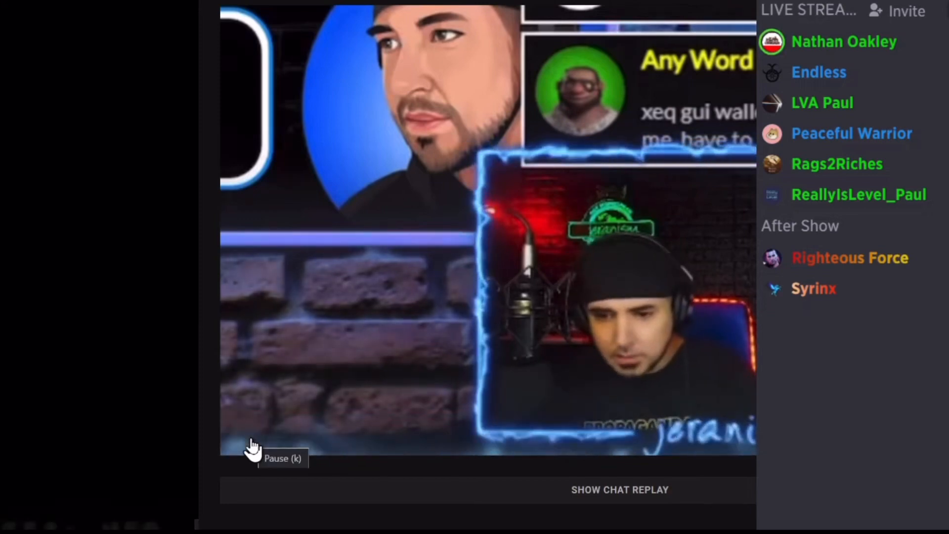